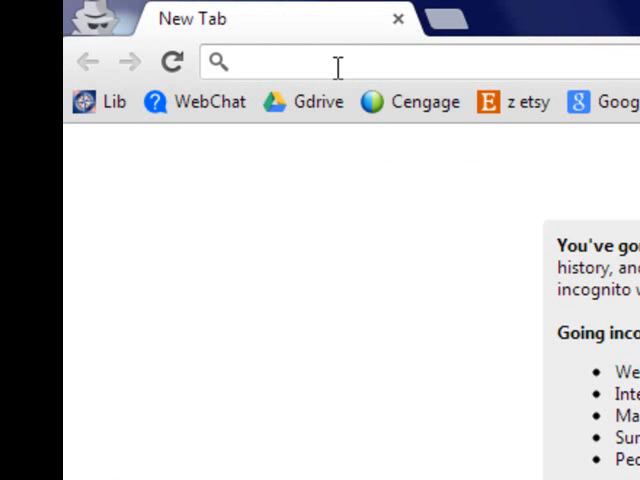
text(www.hulu.com)
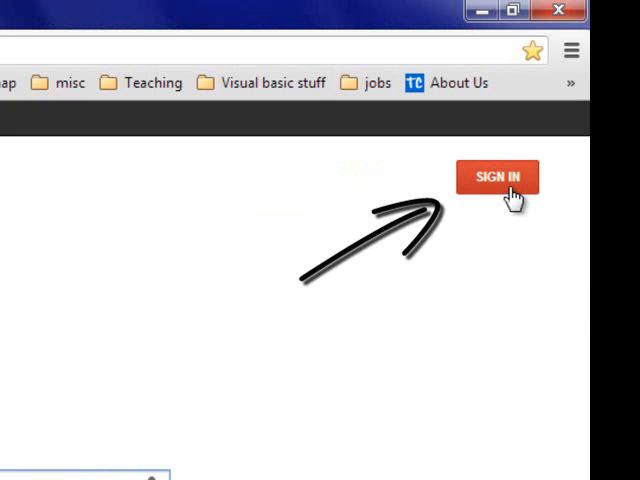
- Go from SIGN IN to SIGN UP to reach the Create a new Google Account form
click(496, 177)
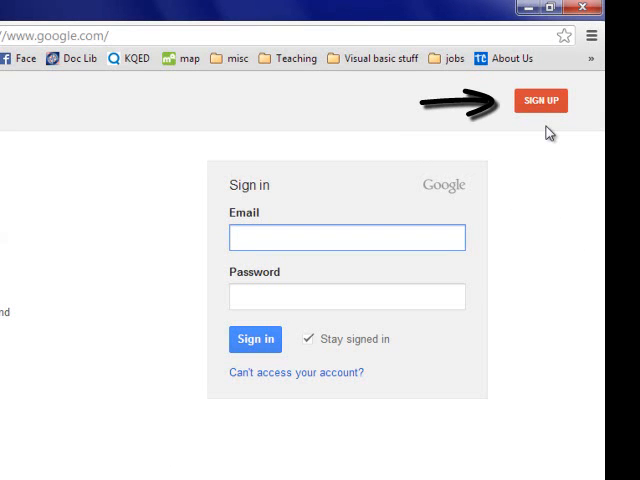
click(540, 100)
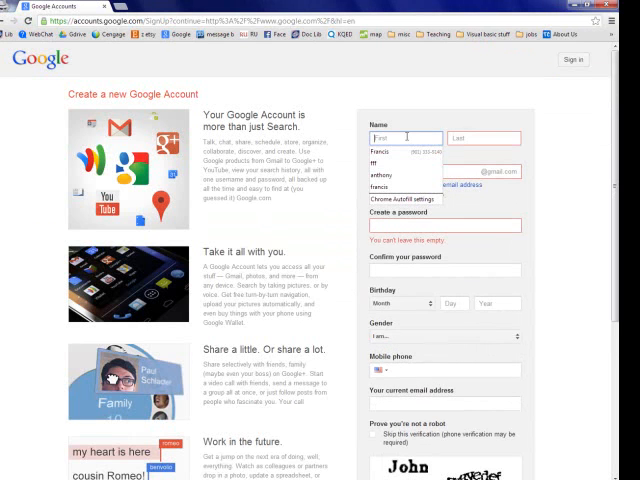
- Enter the name and username fields for the new account
text(random)
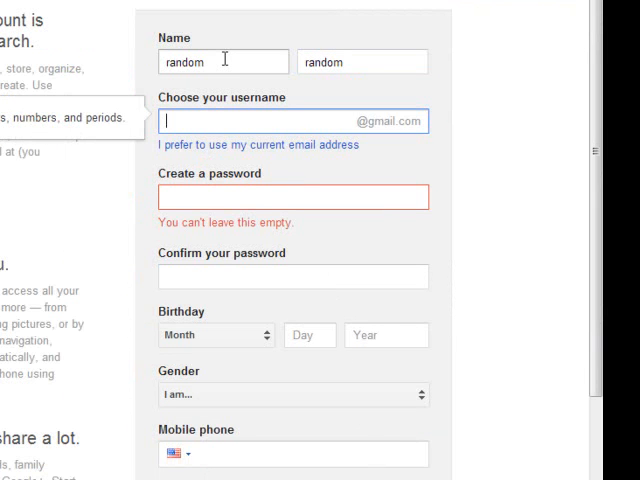
text(Southwest)
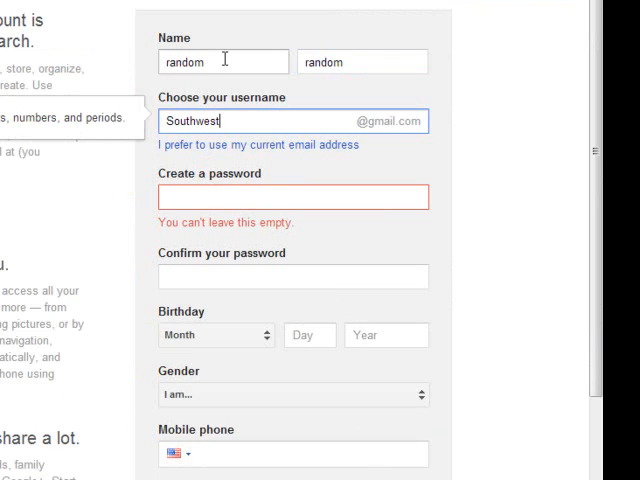
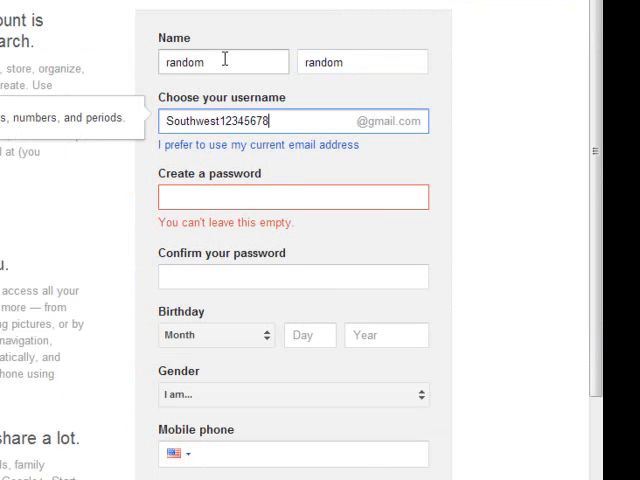
click(292, 197)
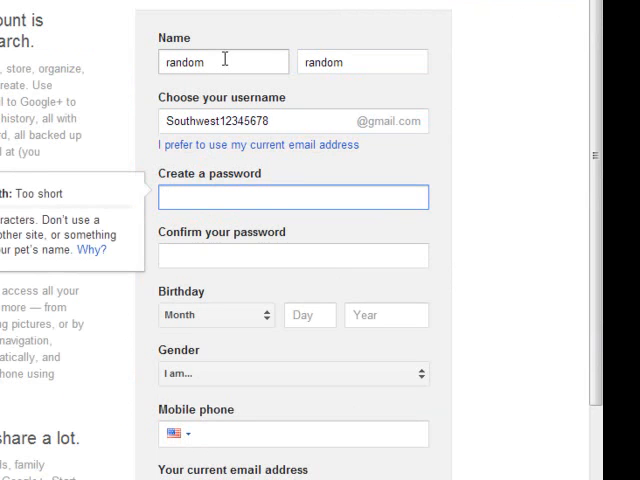
text(password)
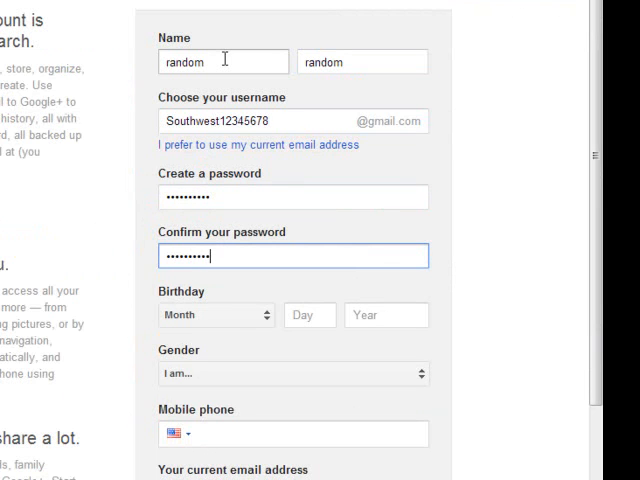
click(216, 314)
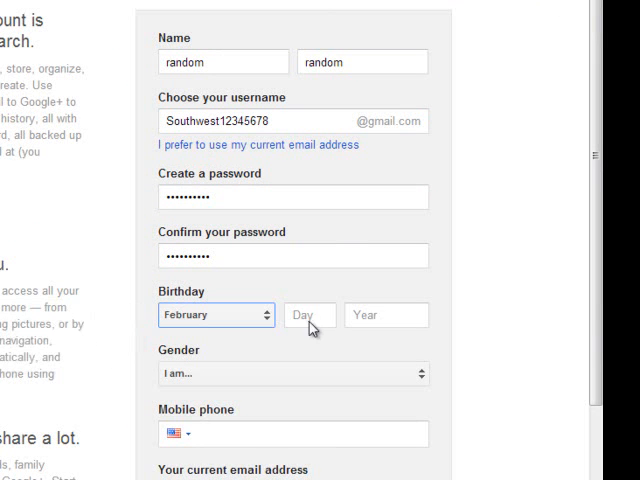
click(309, 314)
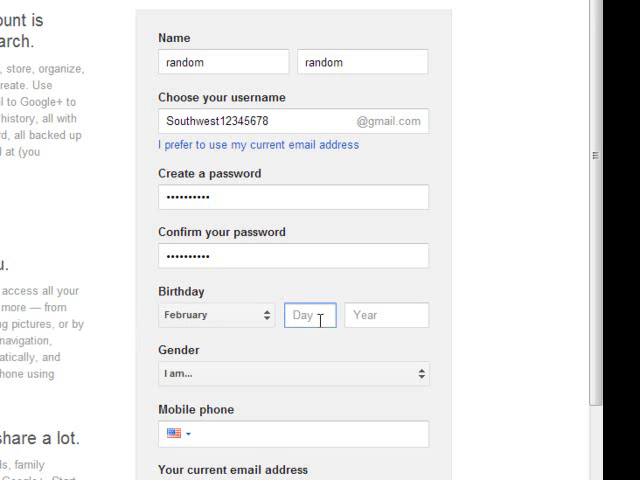
text(4)
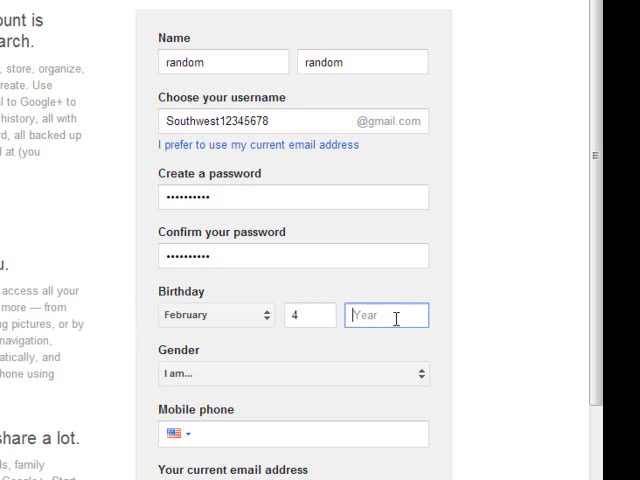
text(1976)
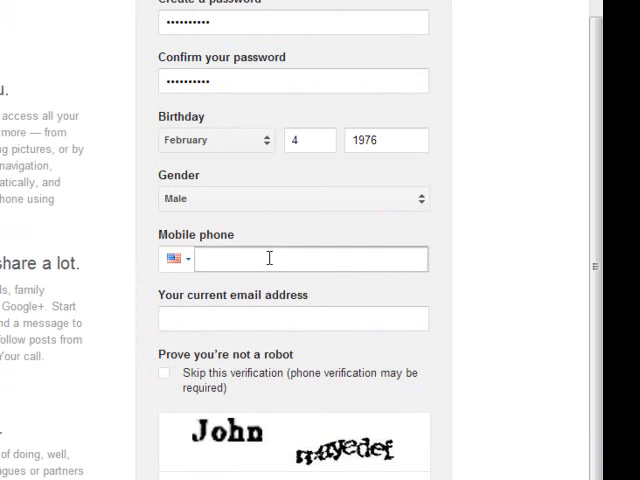
- Enter verification words 'john' and 'maye', accept the terms, and submit sign-up
scroll(down, 3)
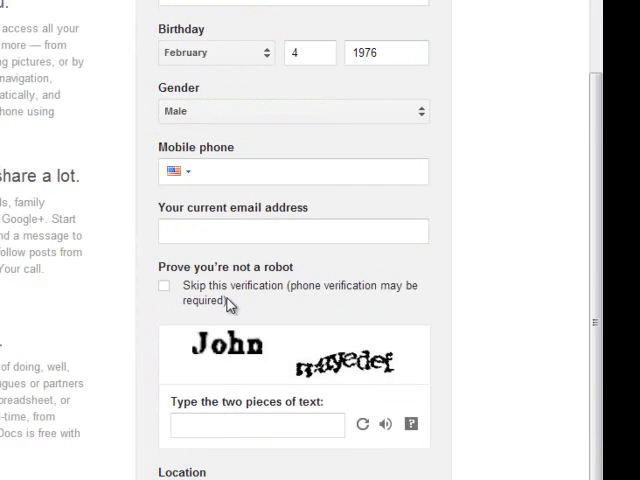
scroll(down, 3)
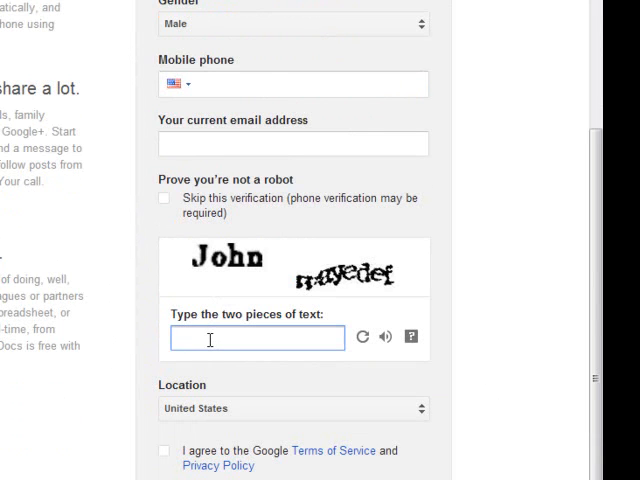
text(john)
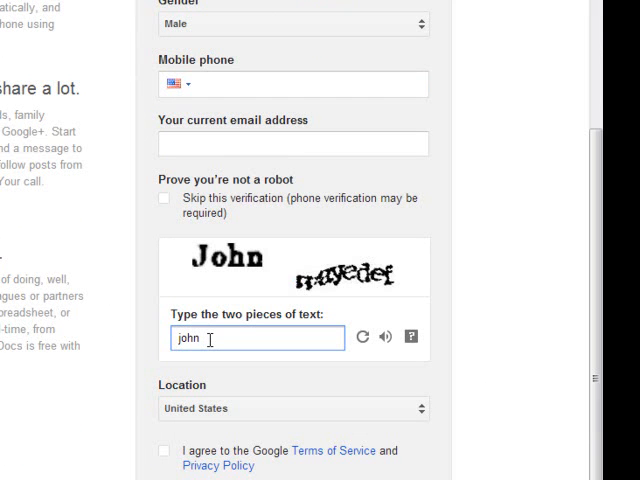
text(mayedef)
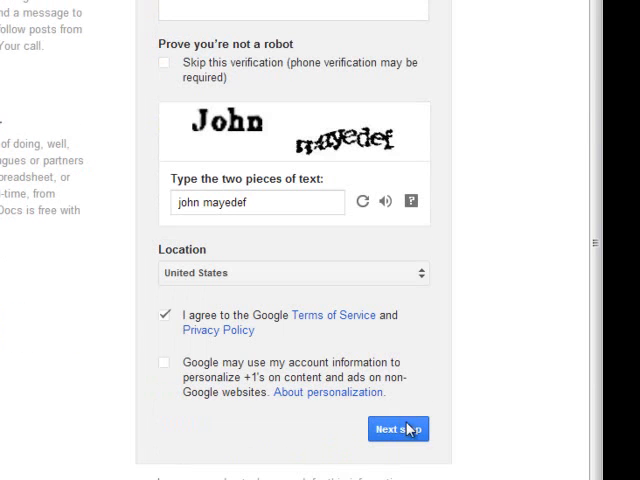
click(398, 428)
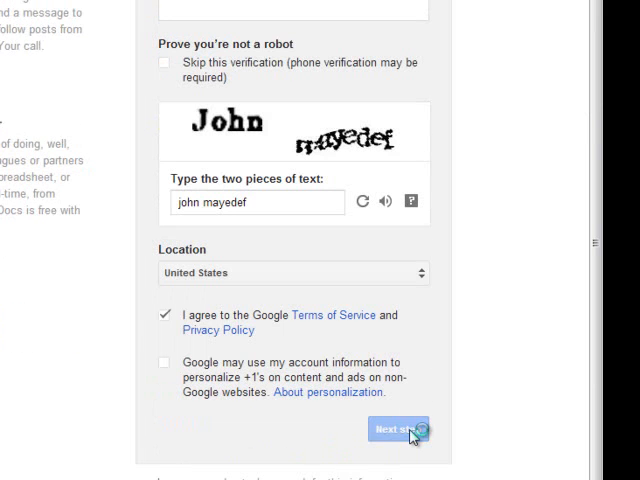
click(399, 429)
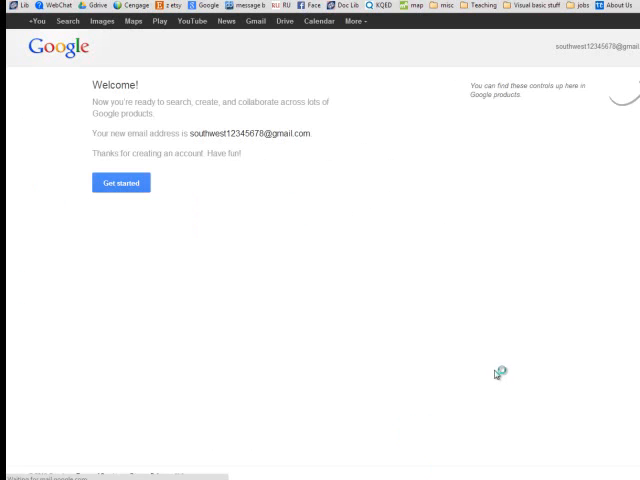
mouse_move(261, 230)
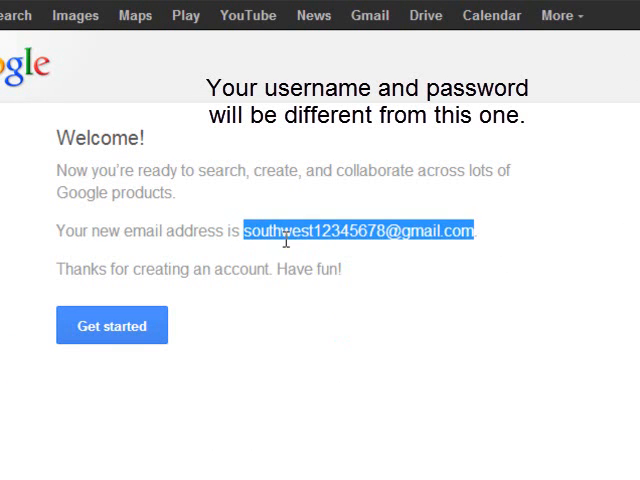
click(283, 330)
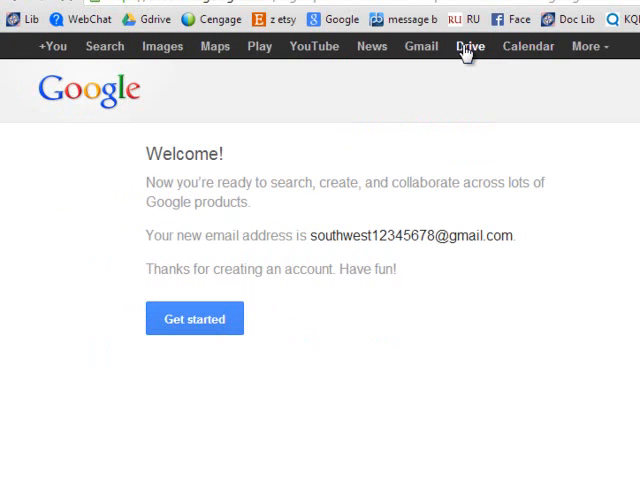
- Open Google Drive for the new account and bring up the upload options
click(469, 46)
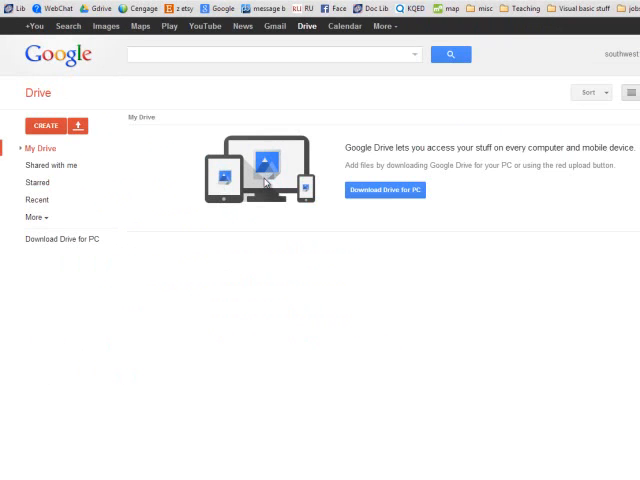
mouse_move(265, 180)
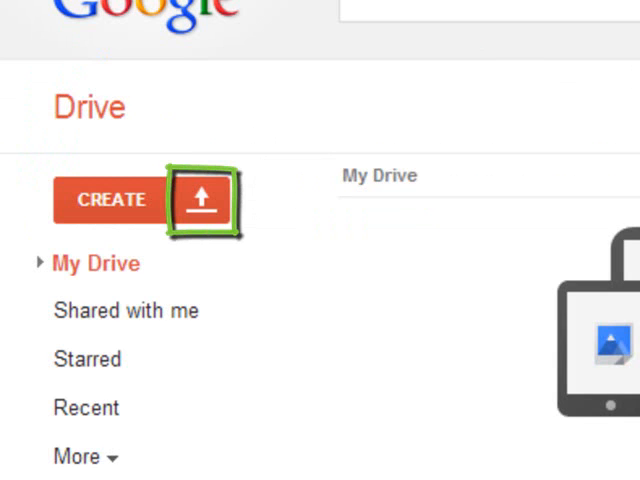
mouse_move(202, 200)
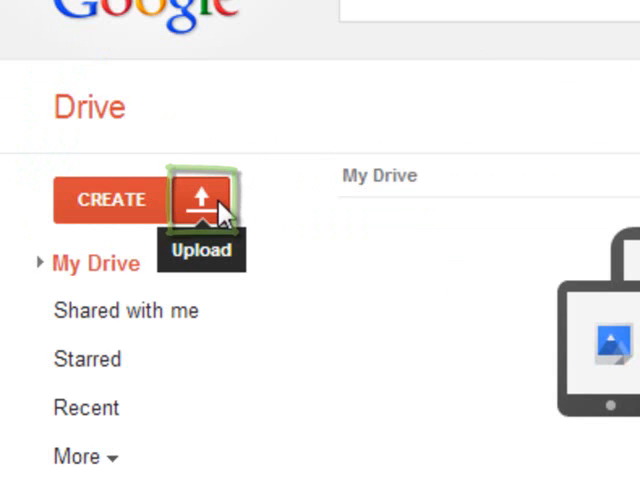
click(201, 200)
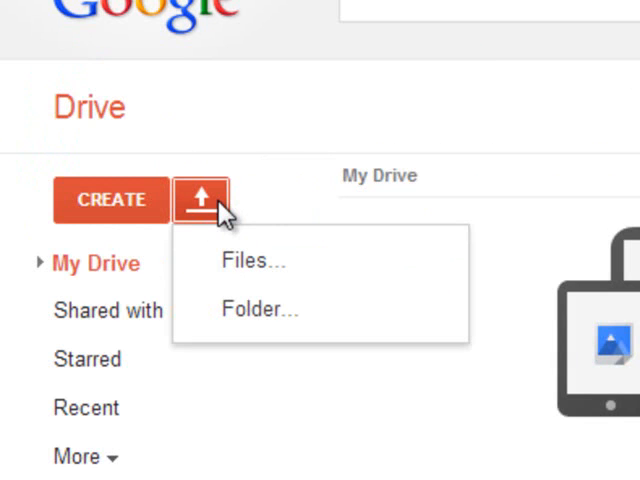
click(473, 292)
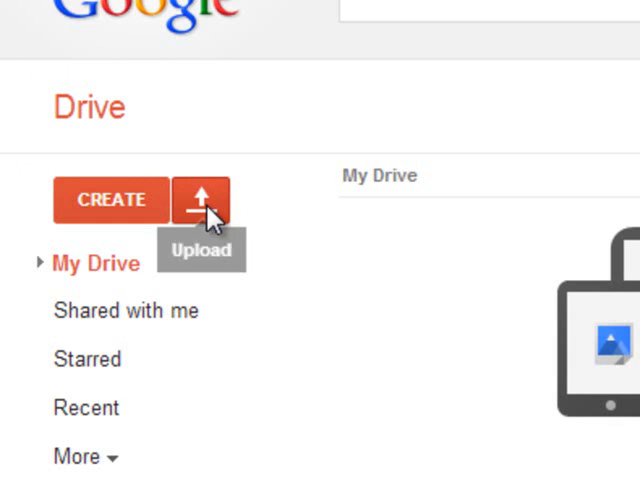
click(201, 199)
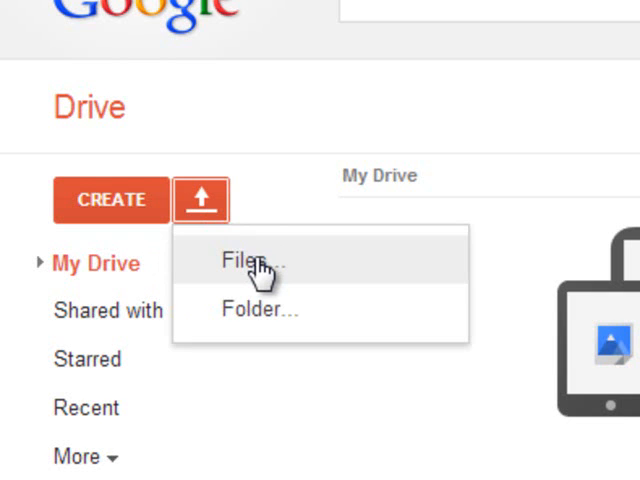
- Upload 'test file for google account.docx' from the Desktop
click(248, 262)
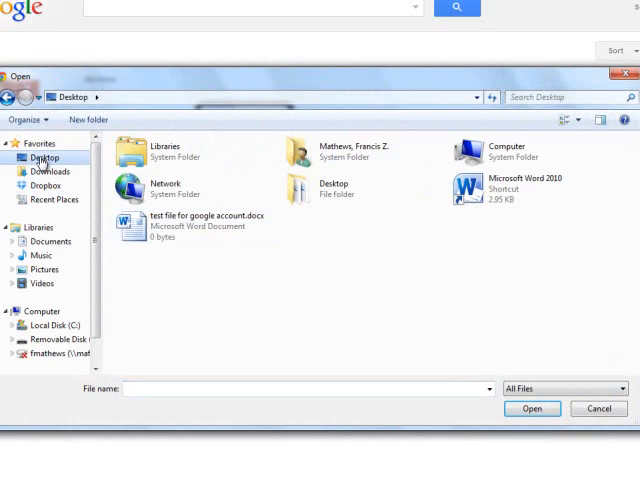
click(195, 226)
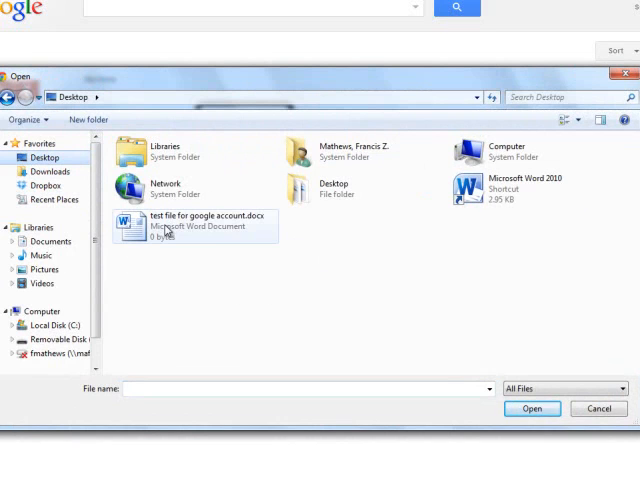
click(195, 225)
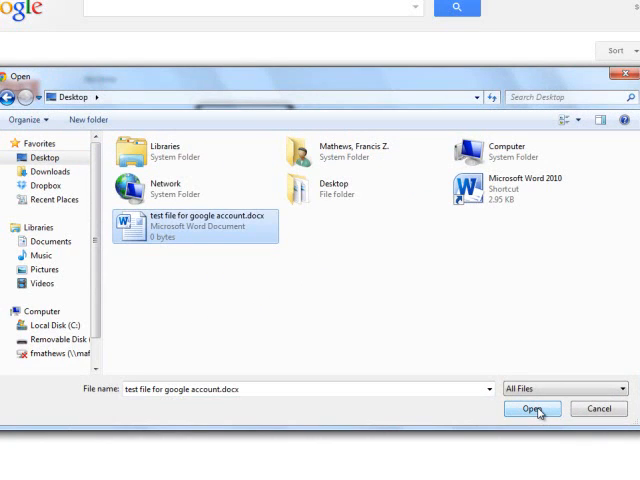
click(534, 408)
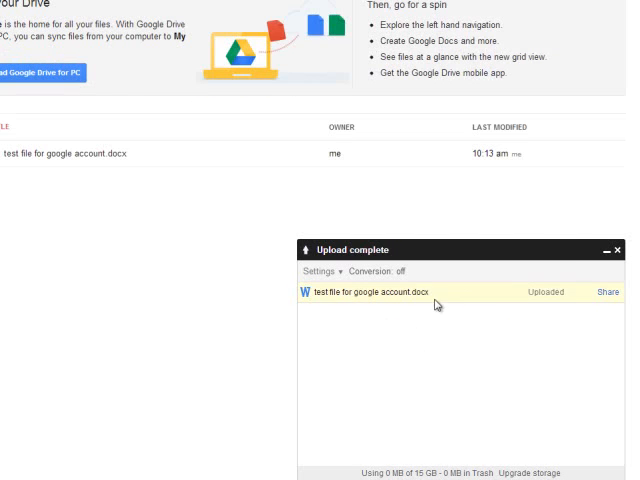
mouse_move(556, 302)
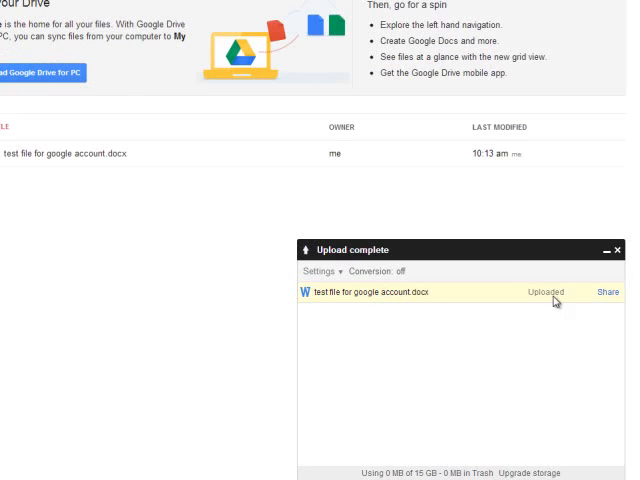
mouse_move(551, 299)
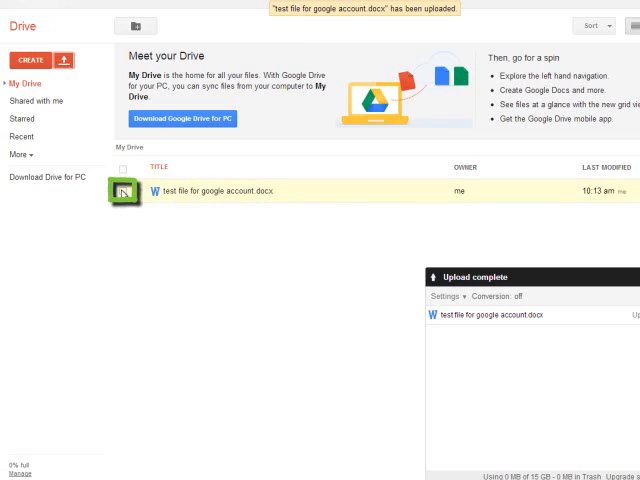
- Select the uploaded test document and choose Download from More
click(125, 191)
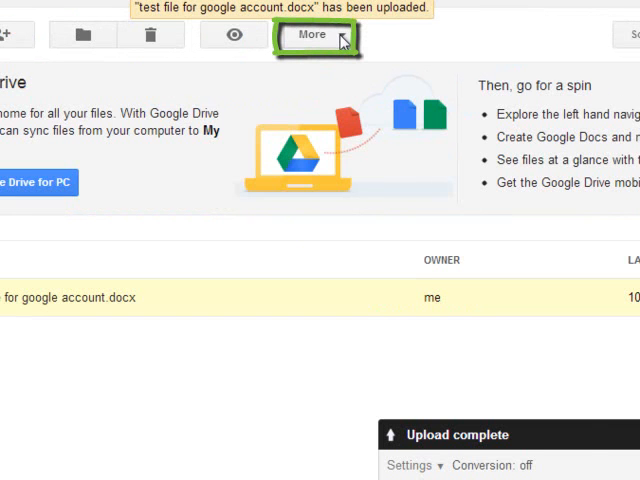
click(313, 34)
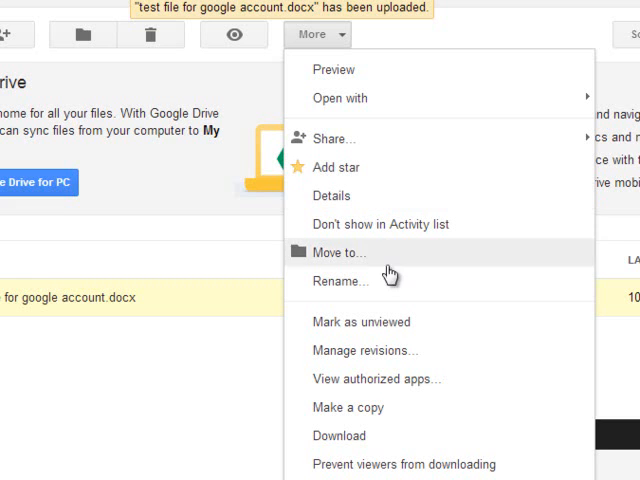
click(339, 435)
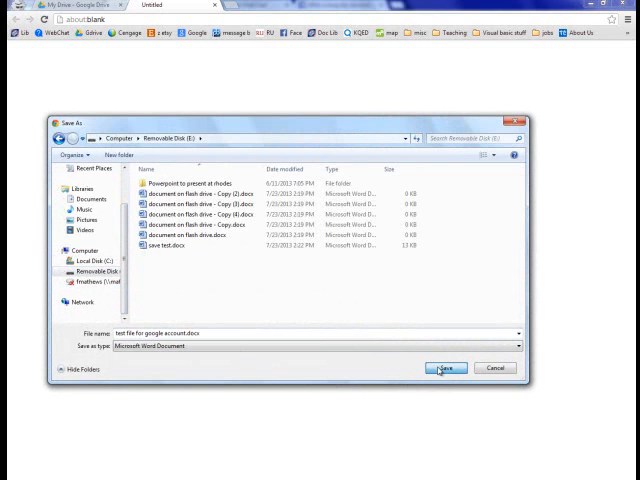
- Save the downloaded document to Removable Disk (E:)
click(445, 368)
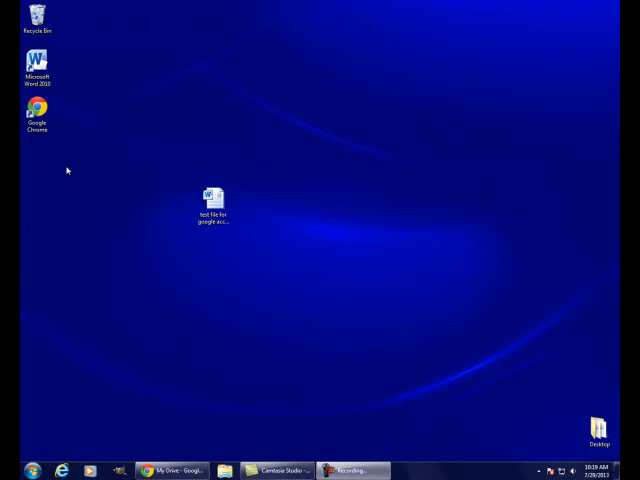
double_click(37, 113)
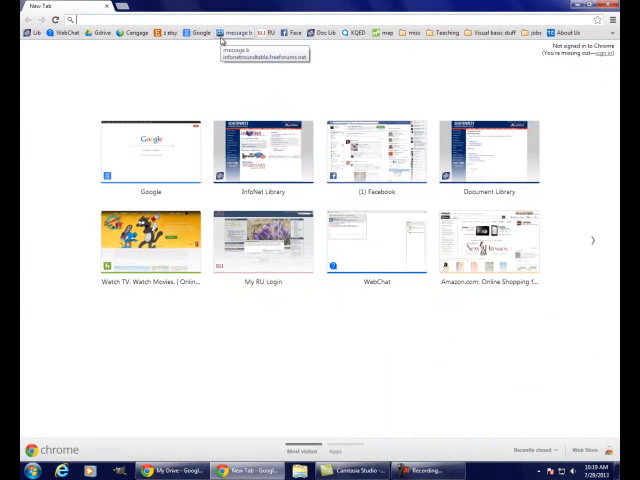
text(www.google.com)
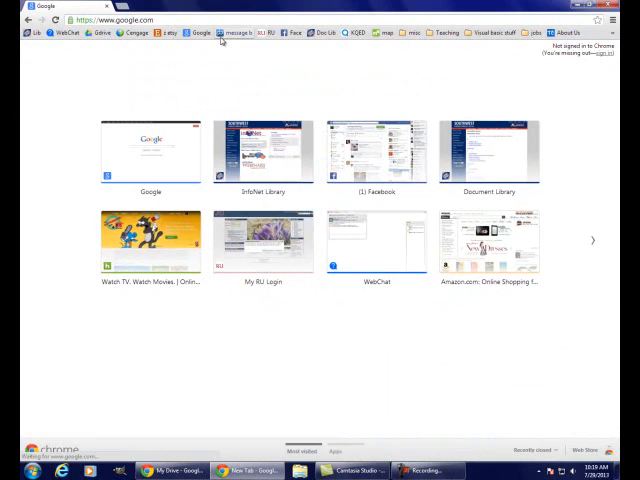
click(150, 150)
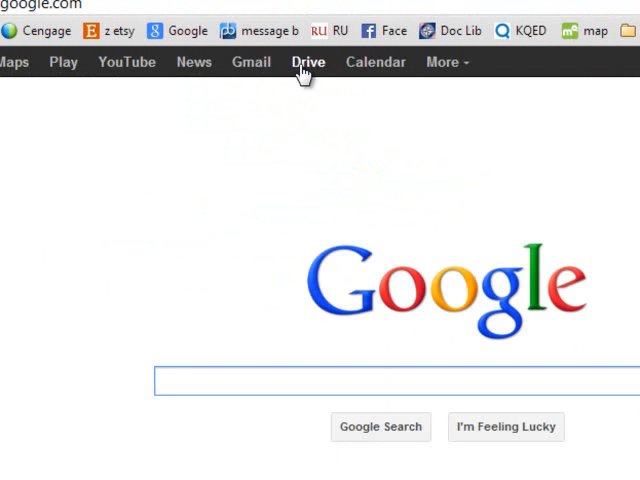
click(442, 62)
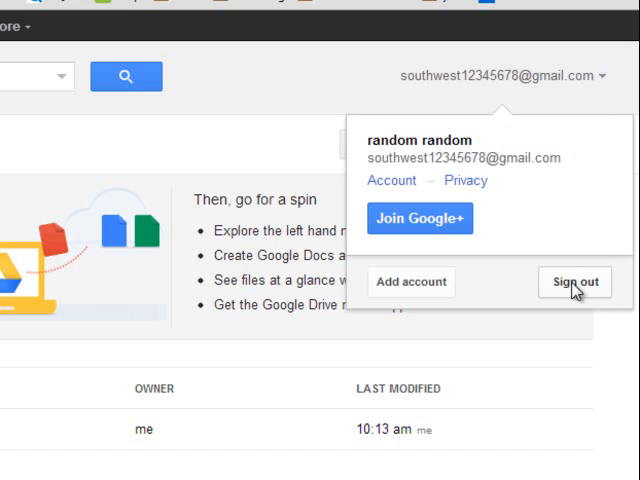
- Sign out of the account, then sign back in with the email and password
click(573, 281)
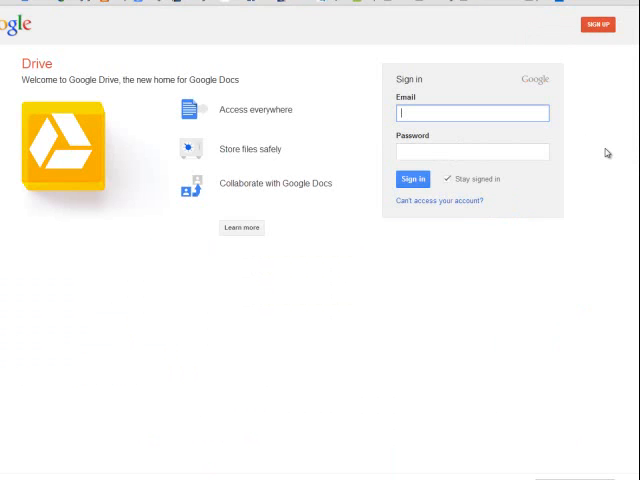
mouse_move(565, 132)
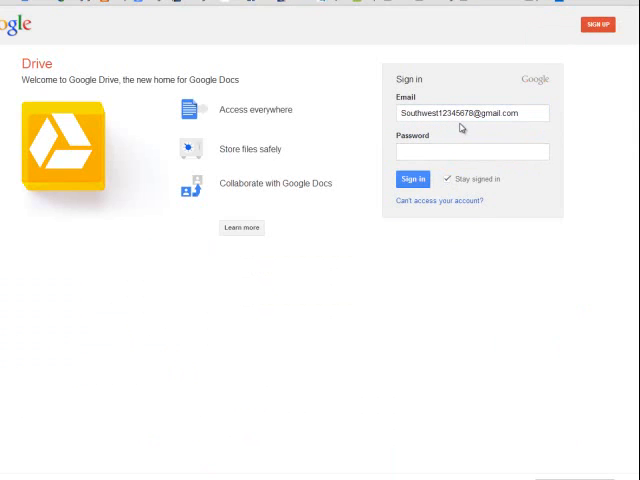
click(472, 151)
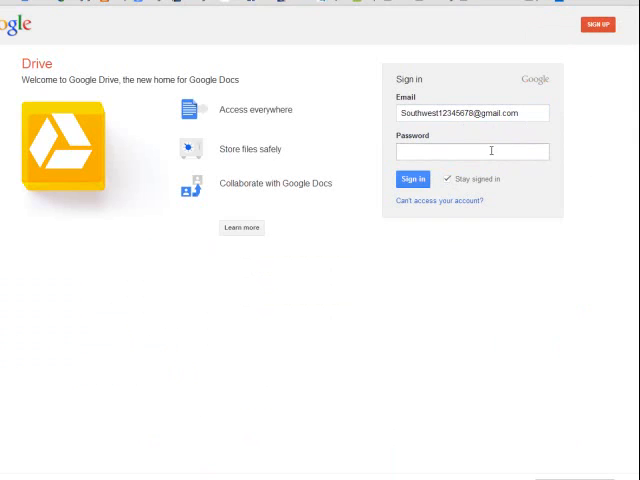
click(472, 151)
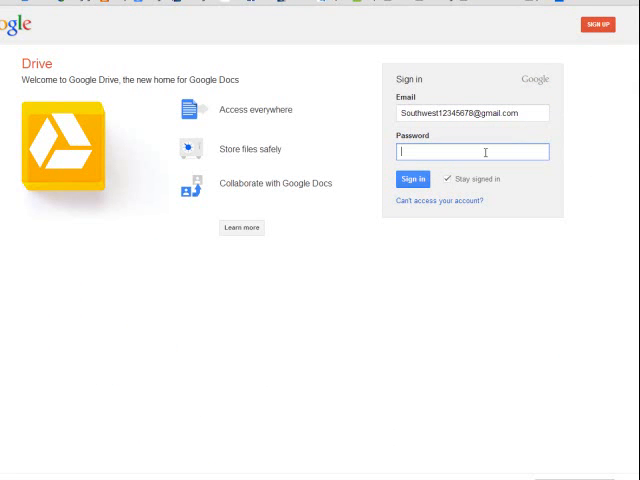
text(password)
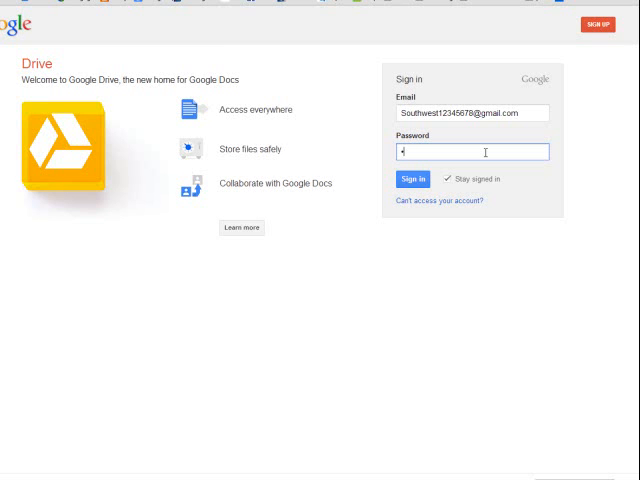
text(password)
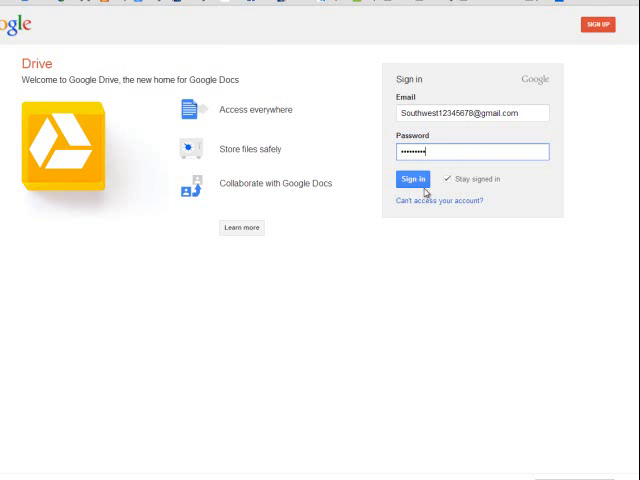
click(412, 178)
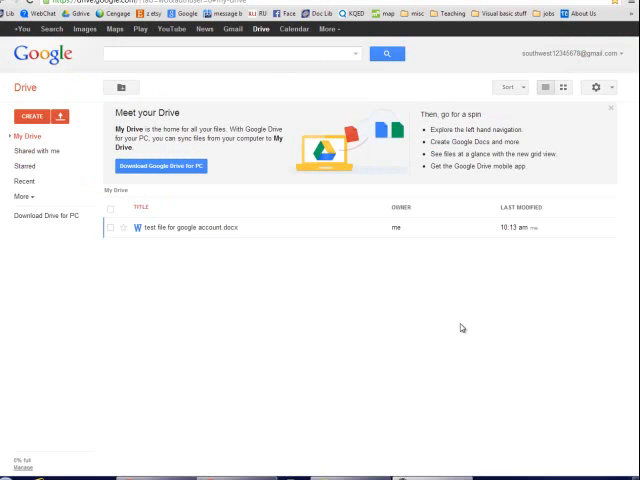
- Select the test document again and choose Download from More
click(180, 227)
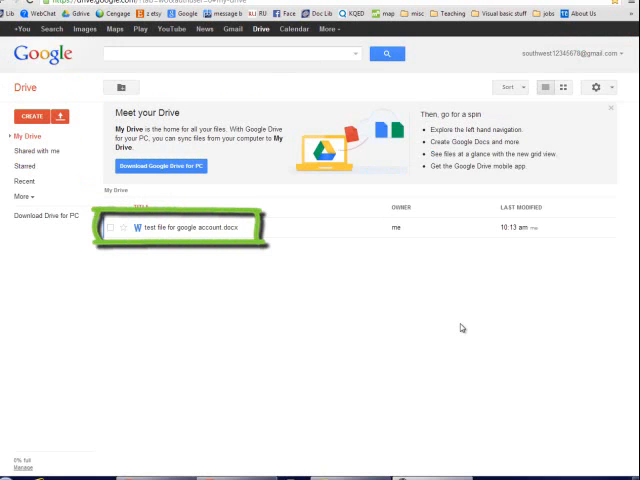
mouse_move(458, 330)
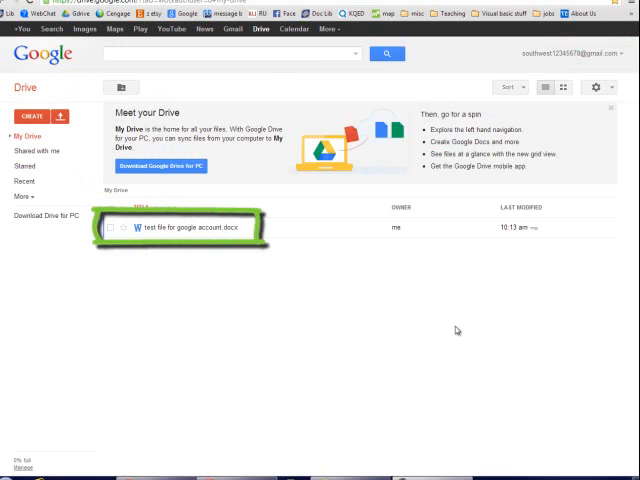
click(112, 227)
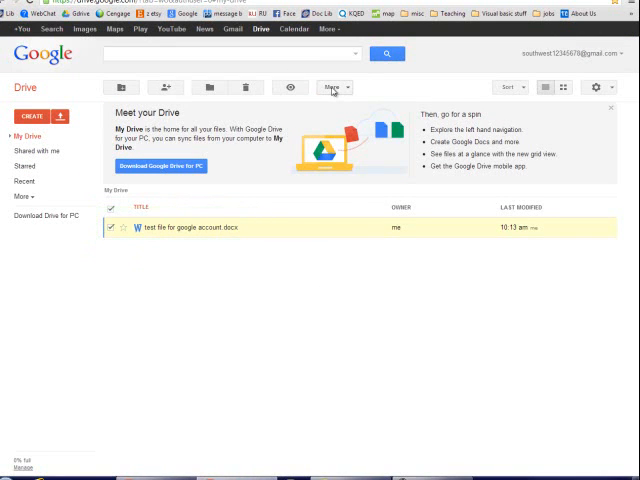
click(334, 87)
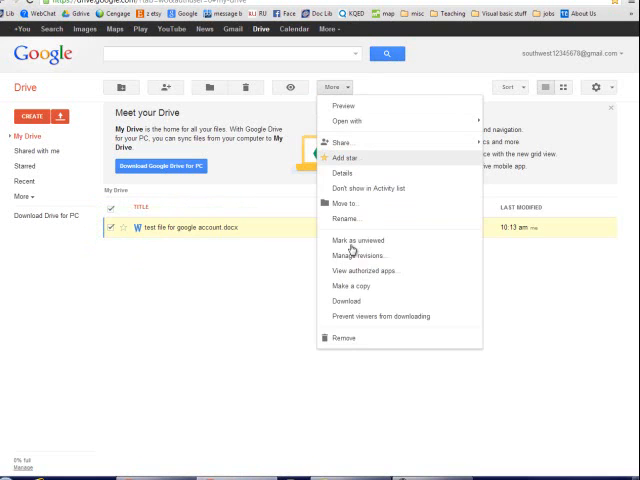
click(346, 300)
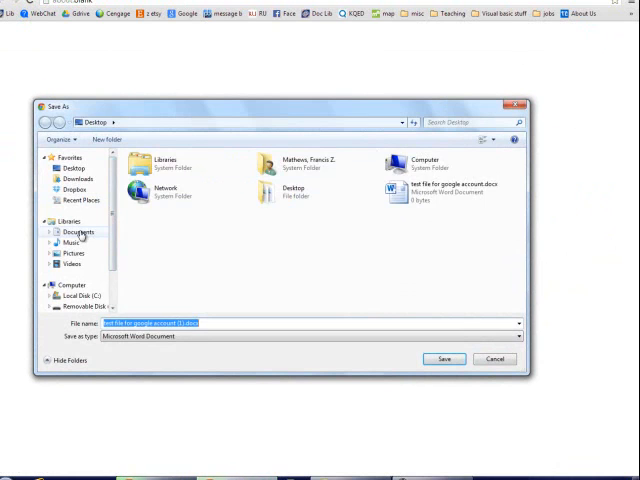
- Save 'test file for google account.docx' into the Documents library
double_click(74, 232)
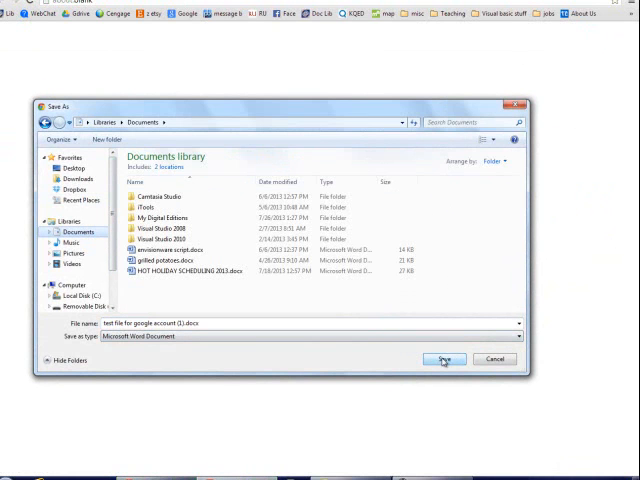
click(443, 359)
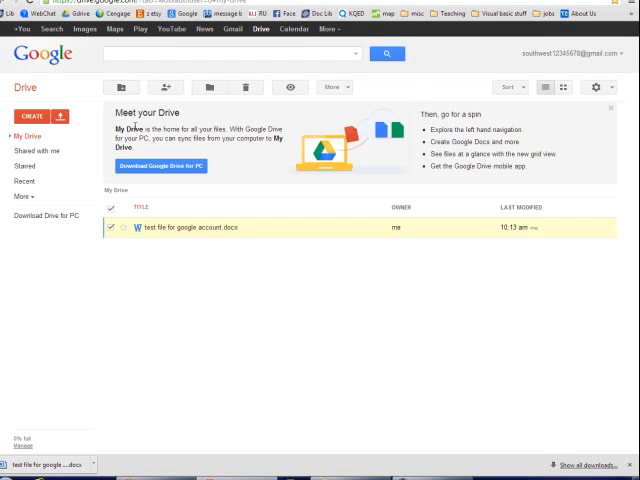